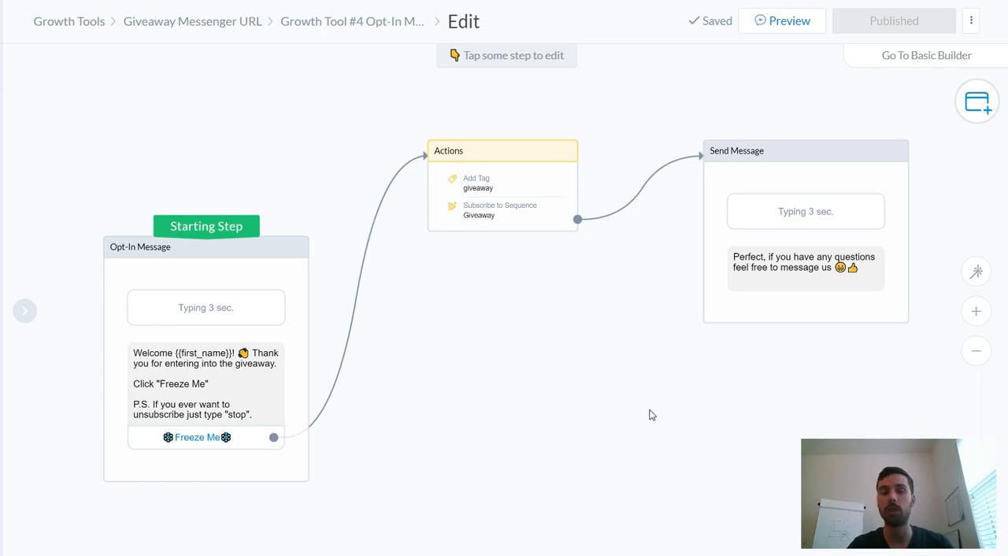
mouse_move(636, 435)
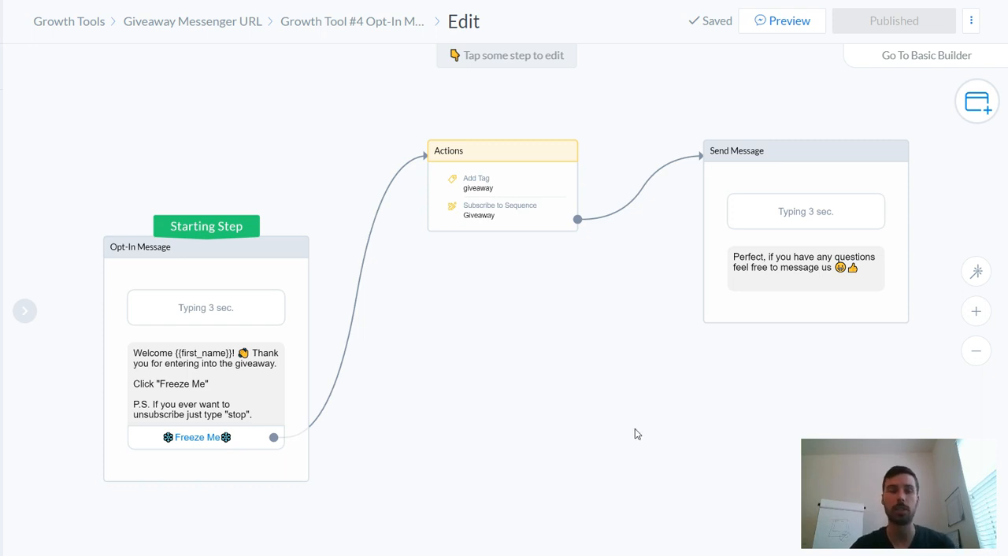
mouse_move(631, 428)
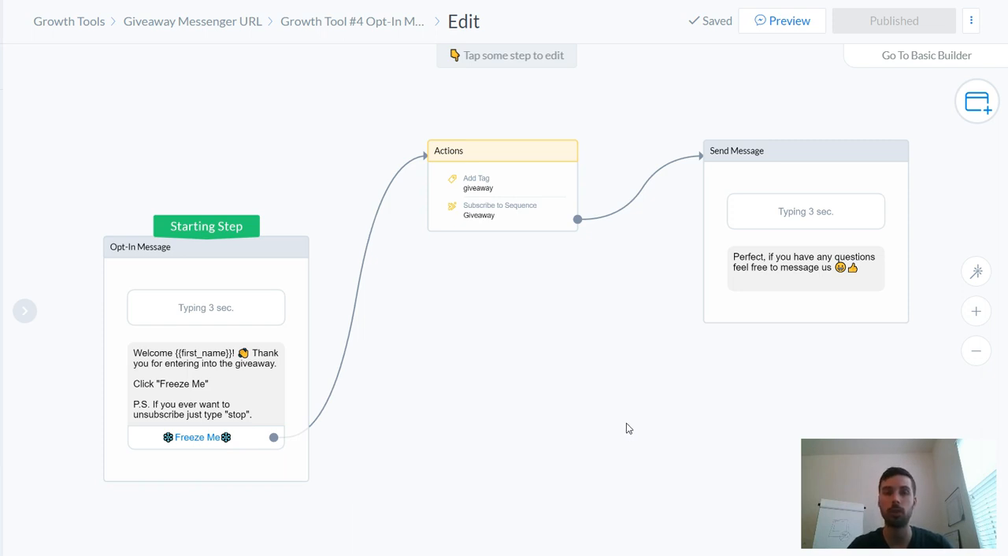
mouse_move(627, 430)
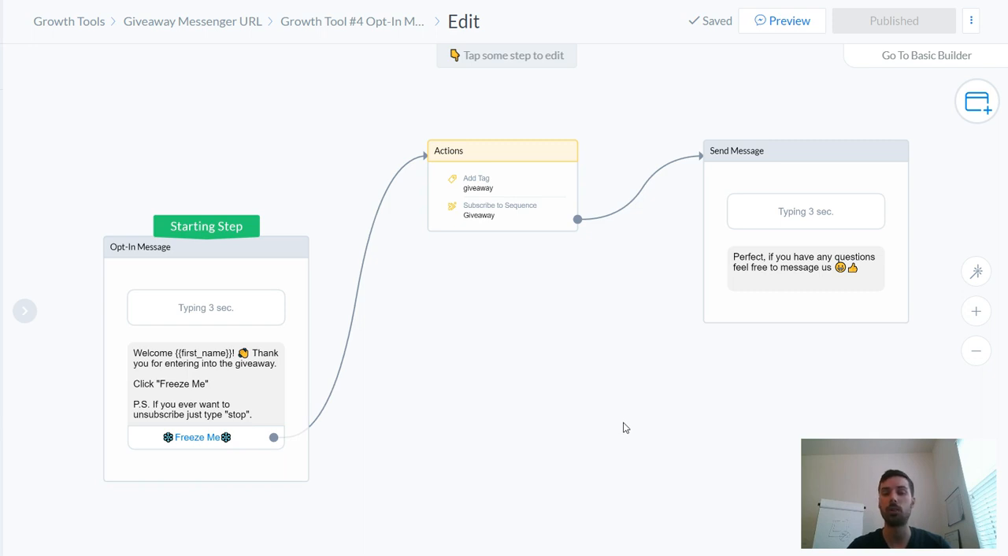
mouse_move(579, 375)
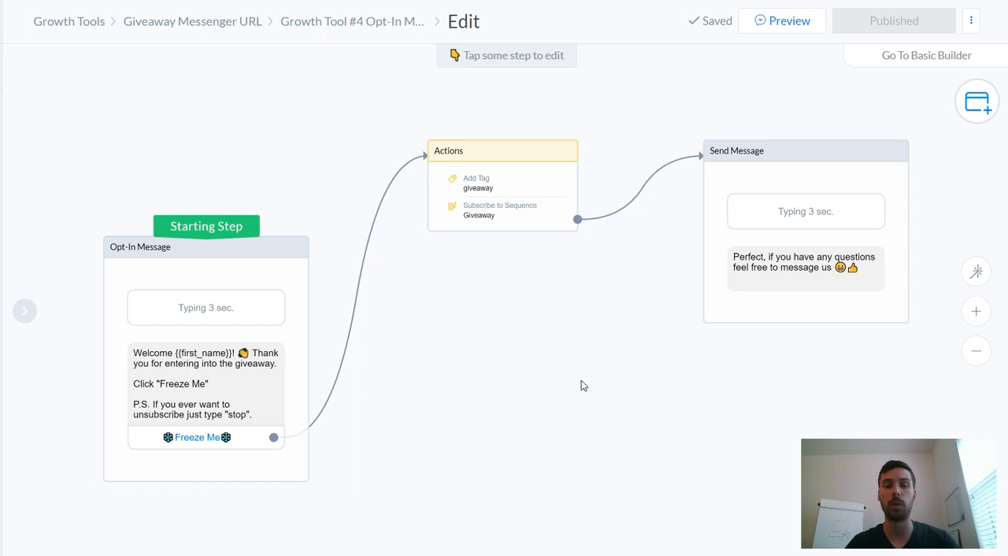
mouse_move(580, 375)
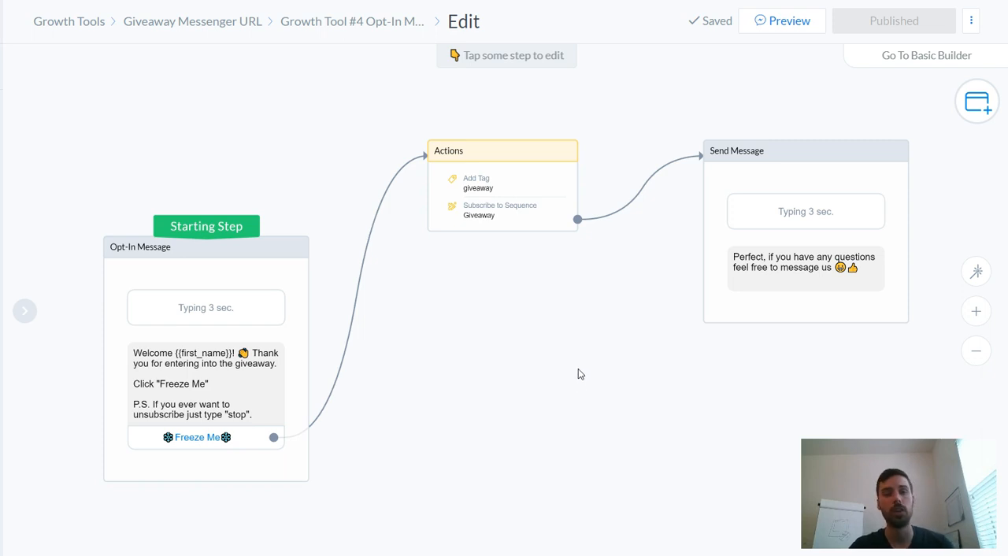
mouse_move(561, 381)
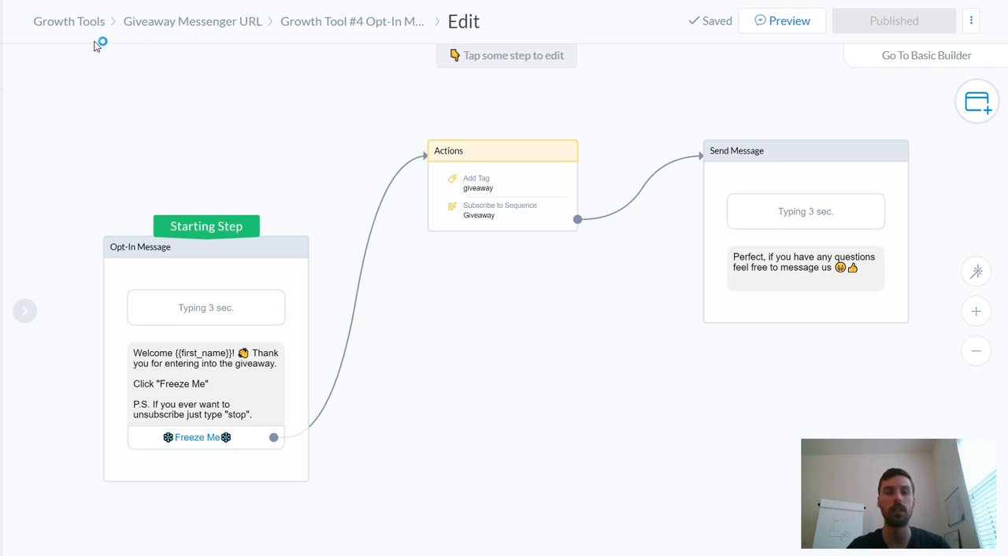
Return to the Growth Tools list and dismiss the growth-tool limit upgrade warning
left_click(70, 22)
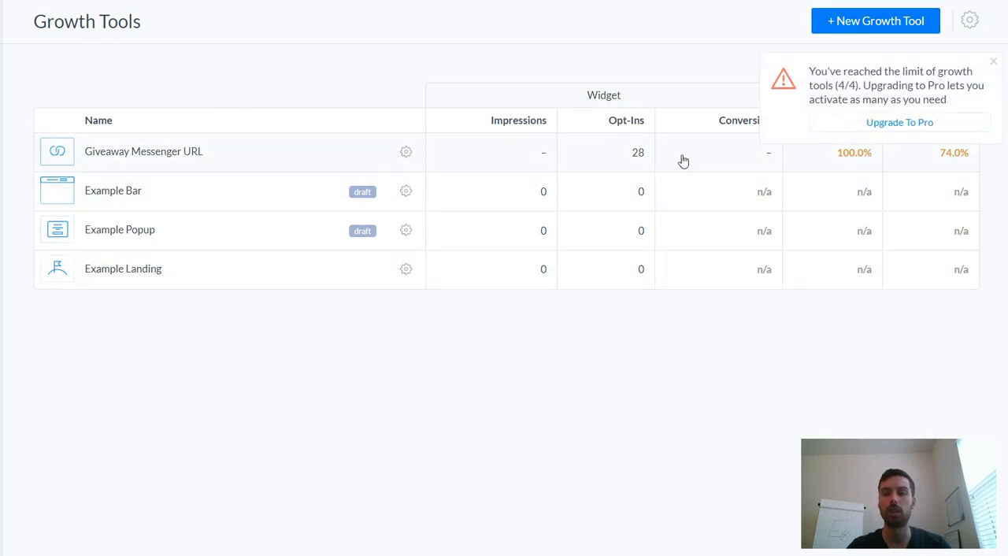
left_click(991, 60)
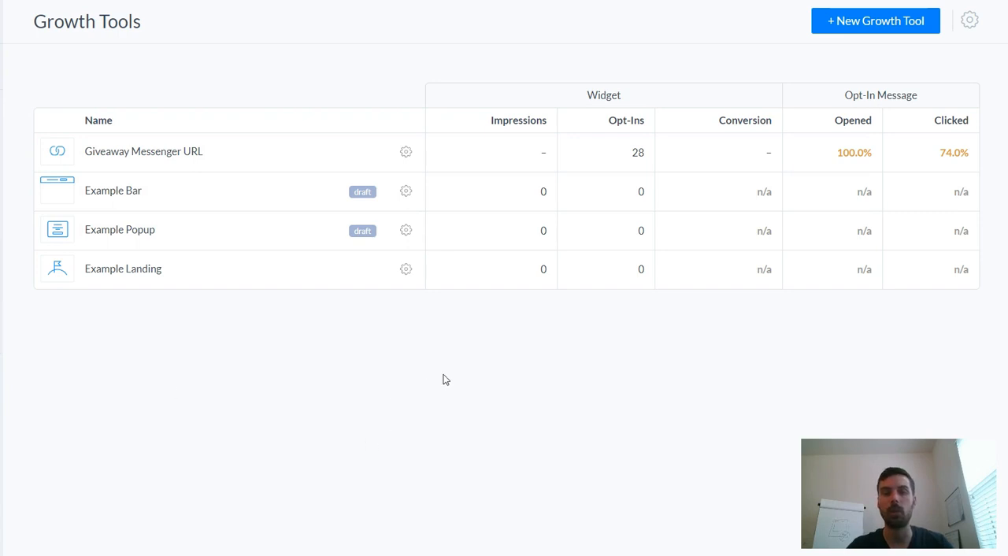
mouse_move(438, 374)
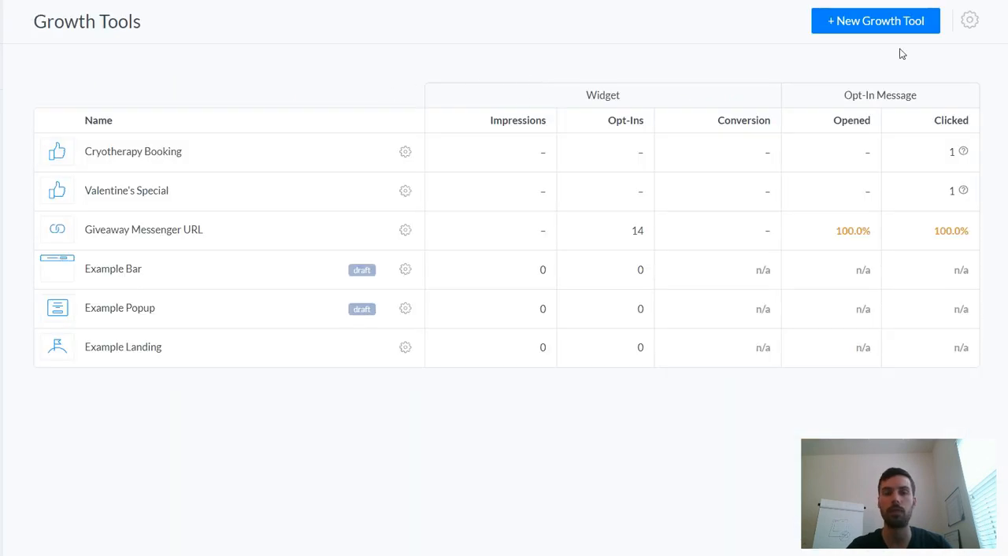
left_click(875, 20)
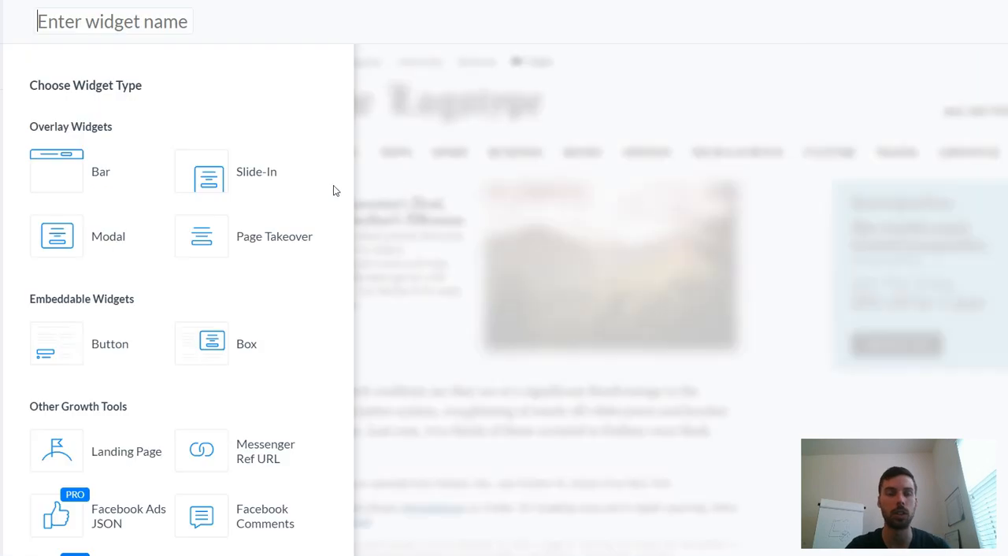
mouse_move(101, 170)
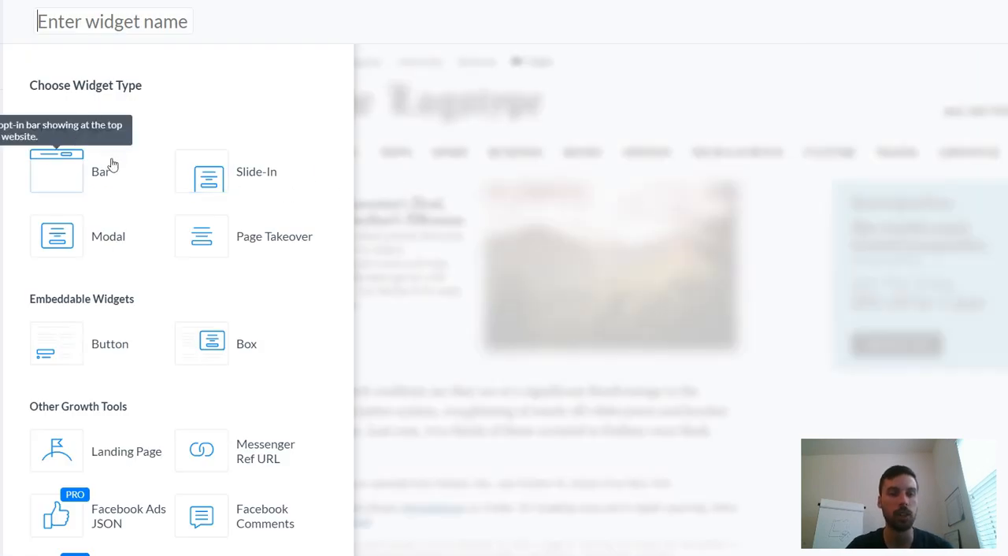
scroll("down", 3)
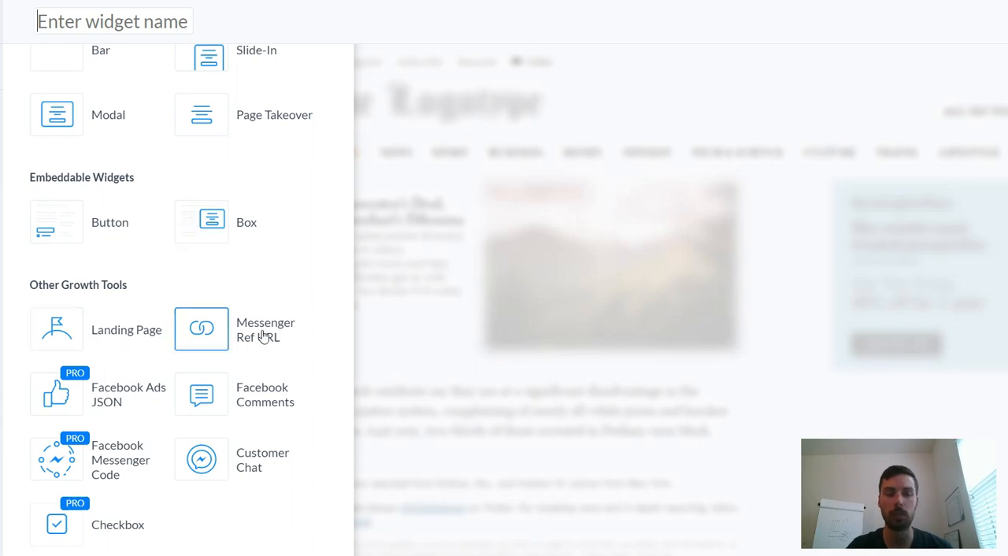
mouse_move(56, 394)
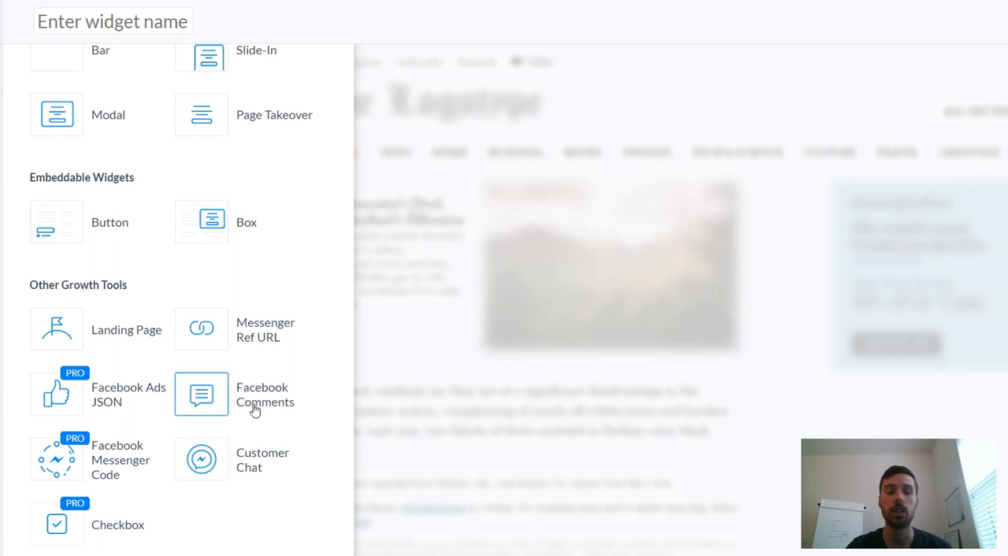
mouse_move(321, 463)
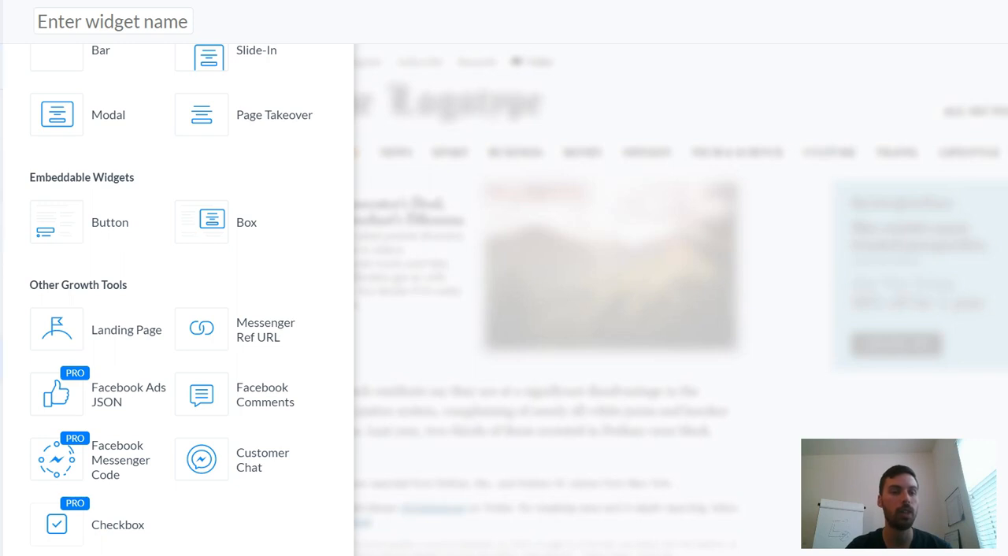
mouse_move(12, 365)
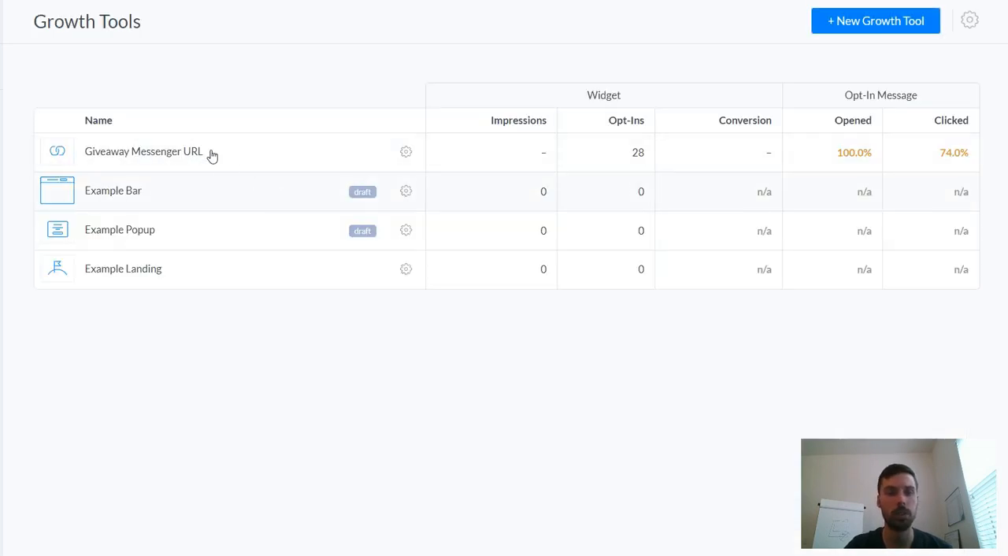
Open the Giveaway Messenger URL tool and bring its Opt-In Message flow into the flow builder
left_click(143, 151)
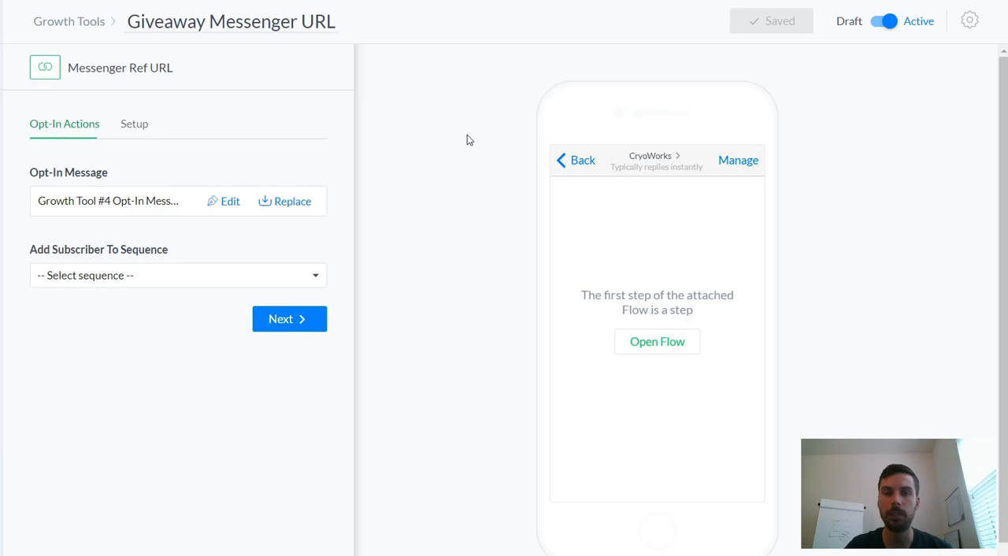
left_click(176, 274)
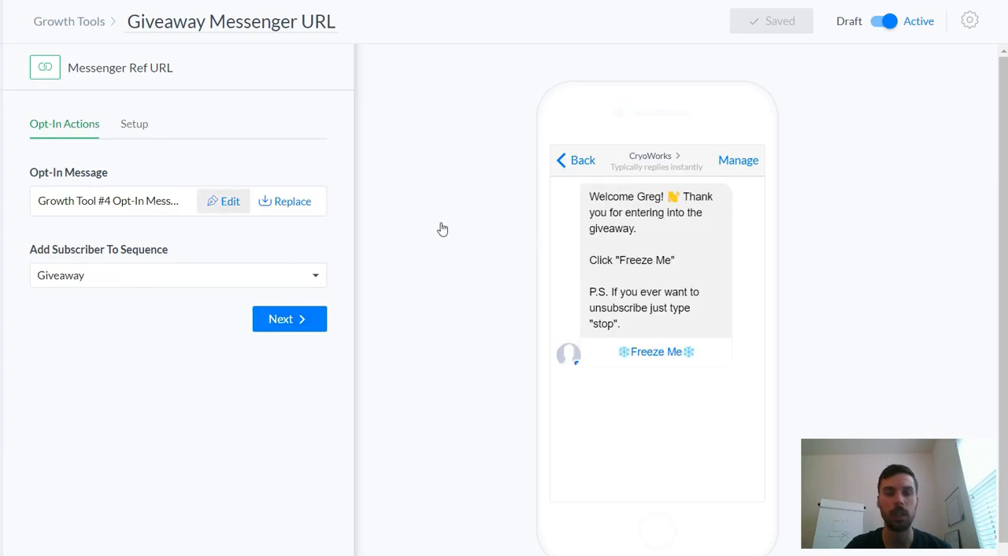
left_click(224, 201)
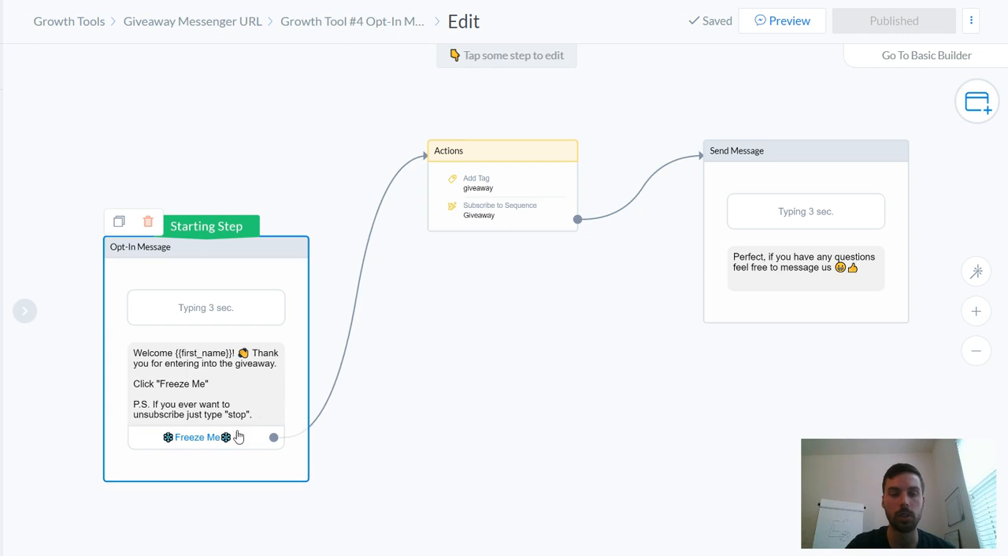
mouse_move(229, 431)
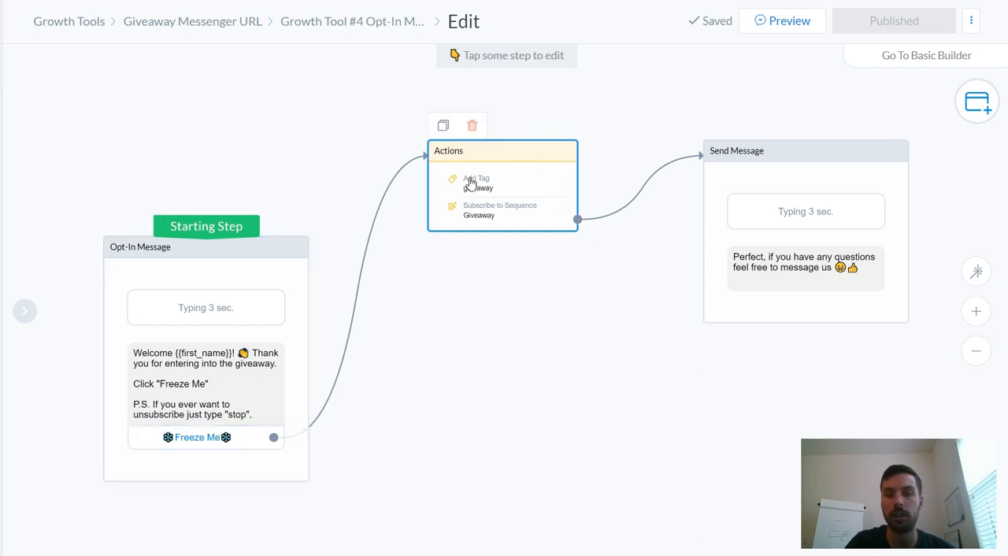
mouse_move(485, 186)
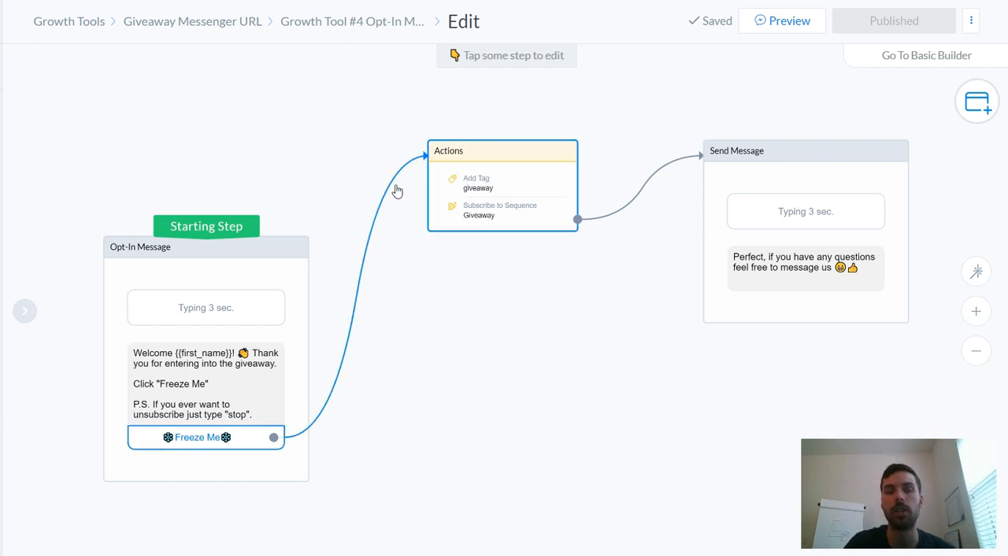
mouse_move(353, 153)
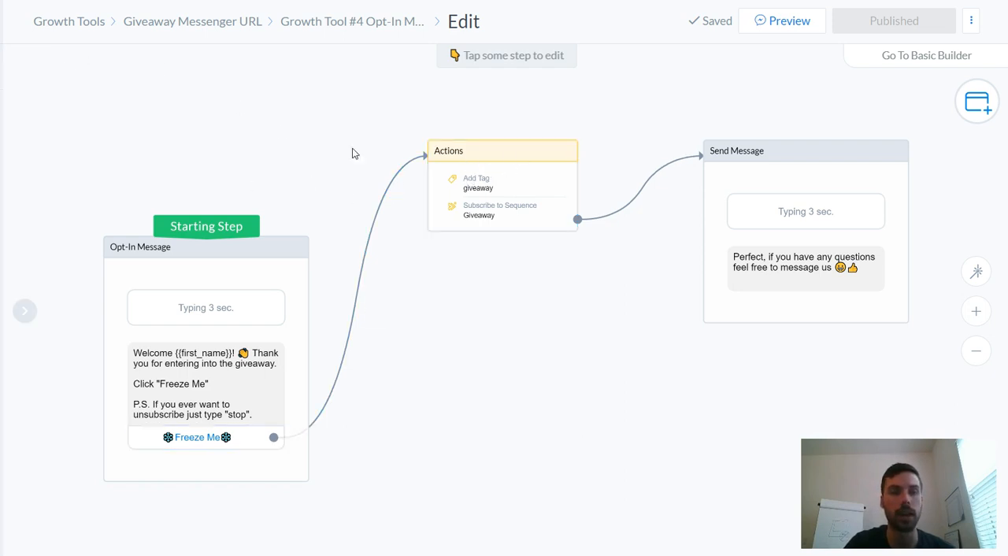
left_click(501, 189)
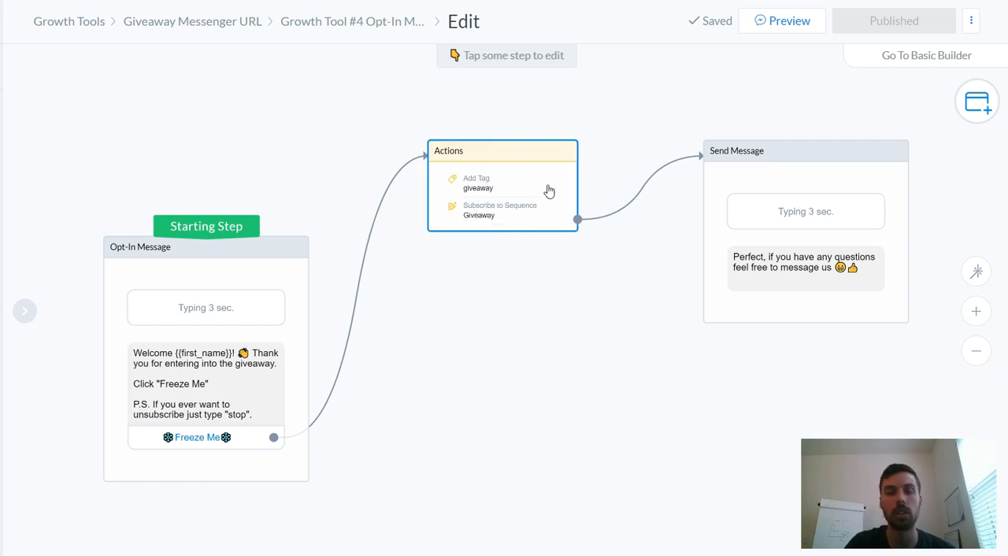
left_click(502, 151)
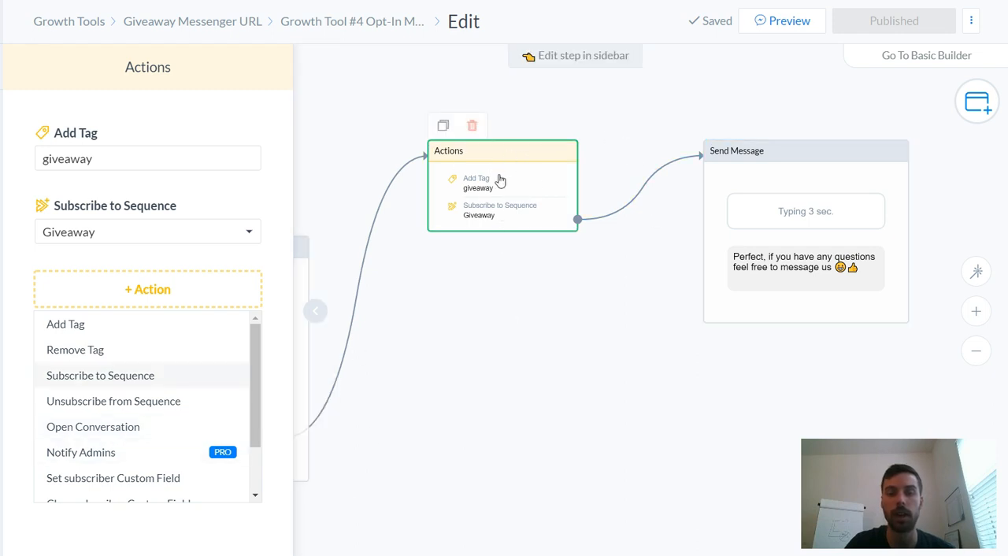
mouse_move(507, 250)
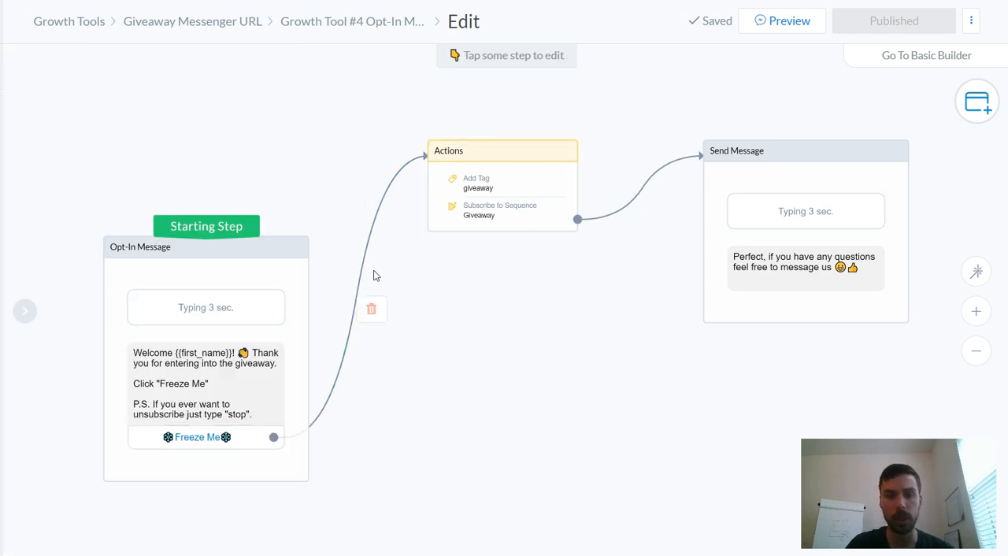
mouse_move(548, 340)
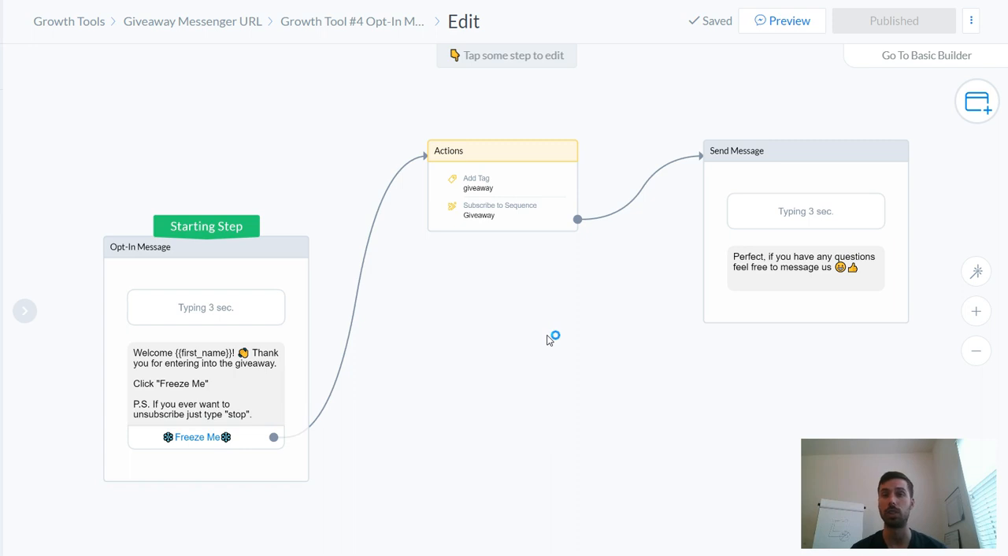
mouse_move(549, 340)
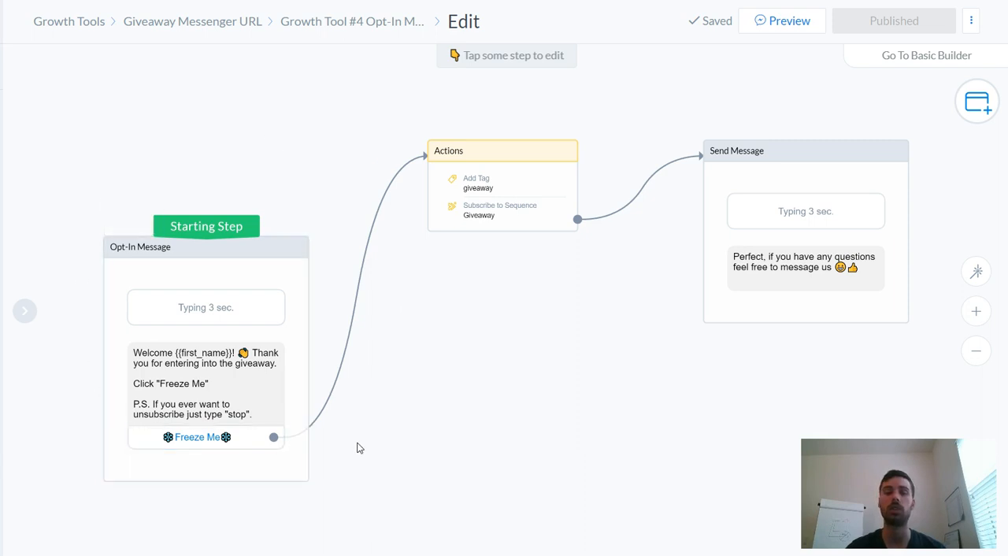
mouse_move(444, 456)
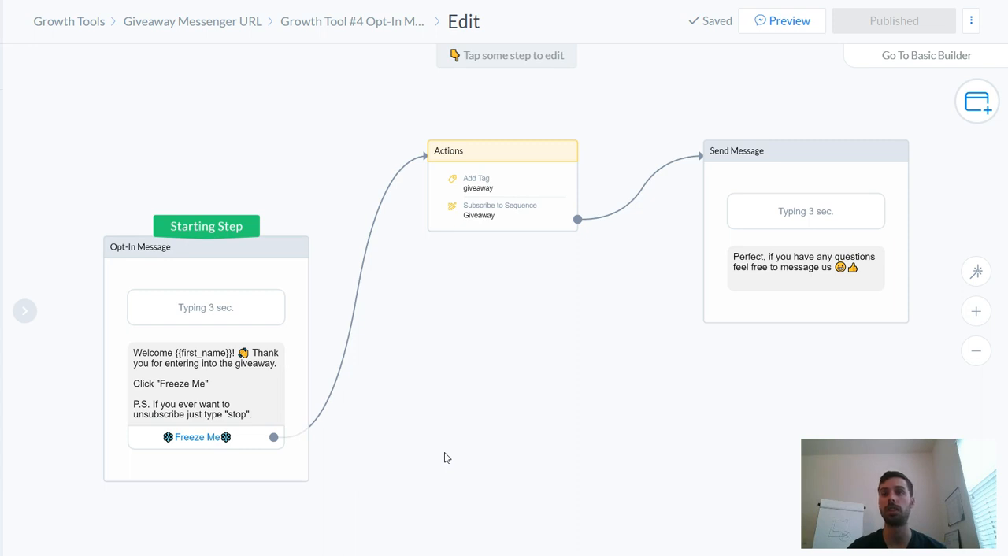
mouse_move(402, 308)
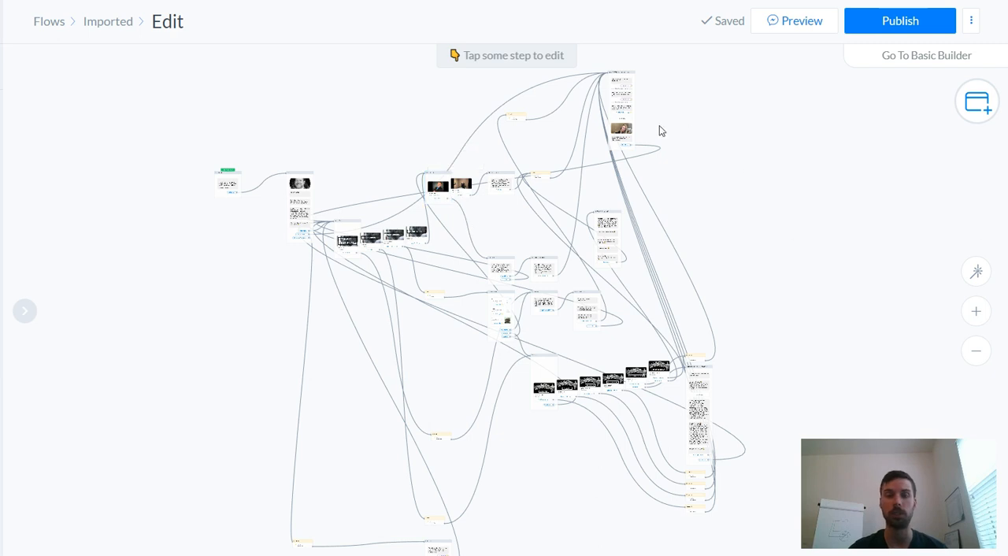
mouse_move(637, 298)
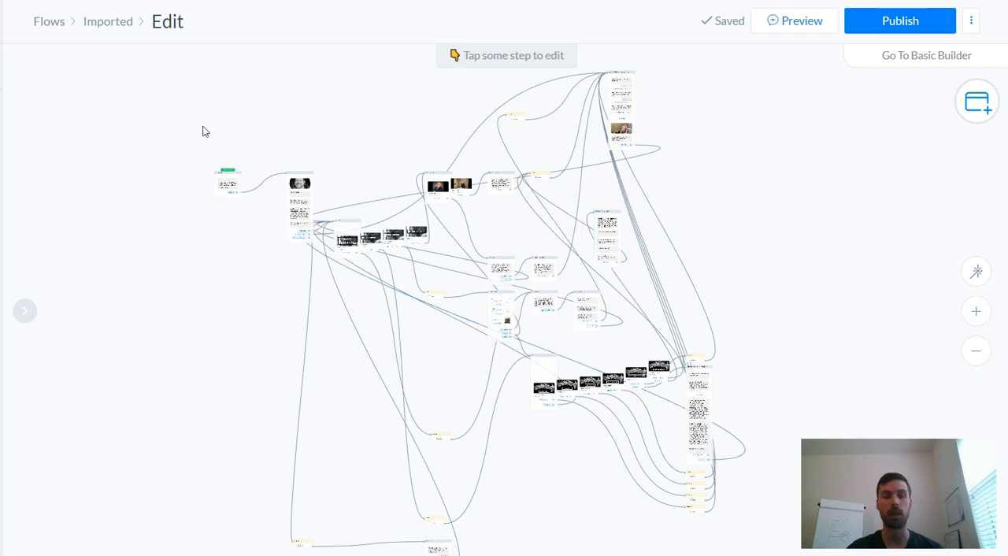
left_click(299, 208)
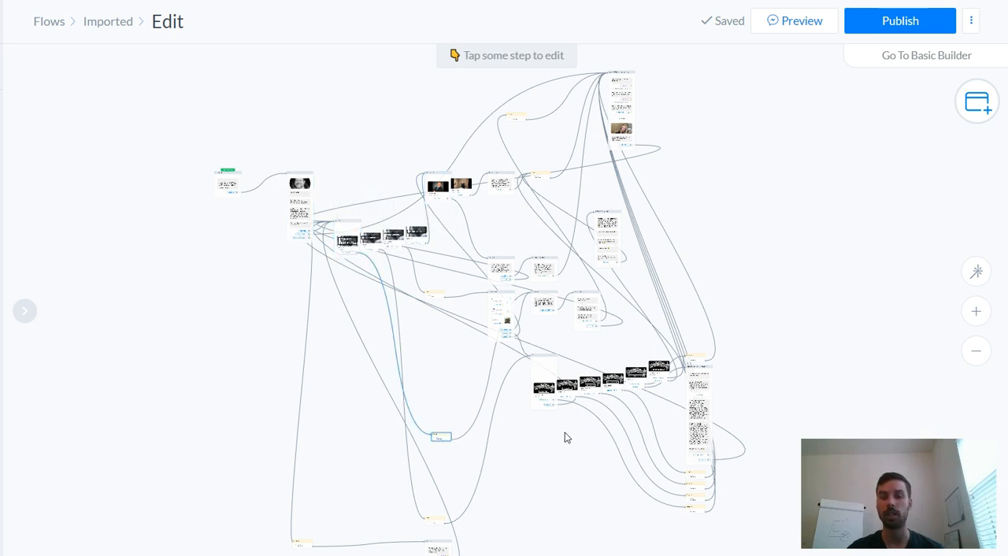
mouse_move(795, 295)
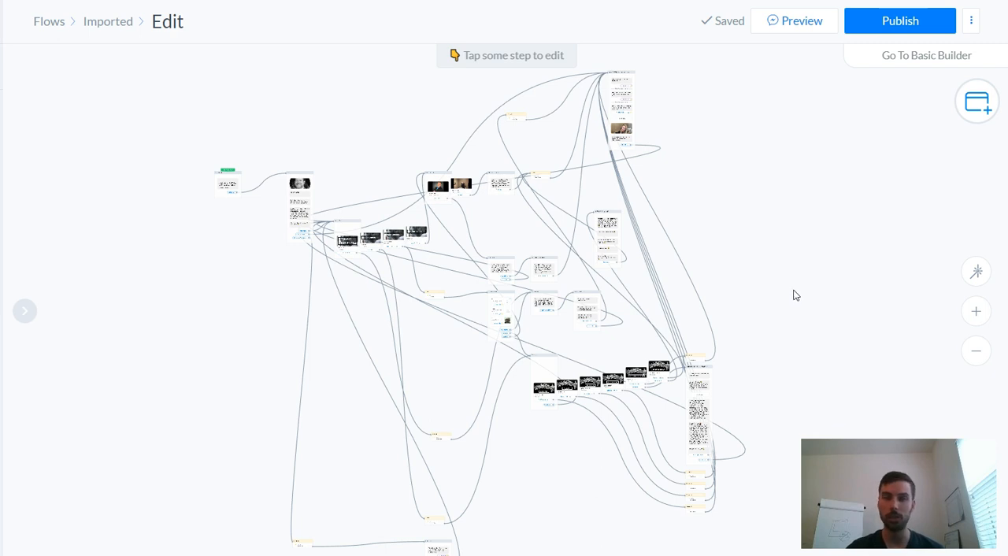
mouse_move(792, 298)
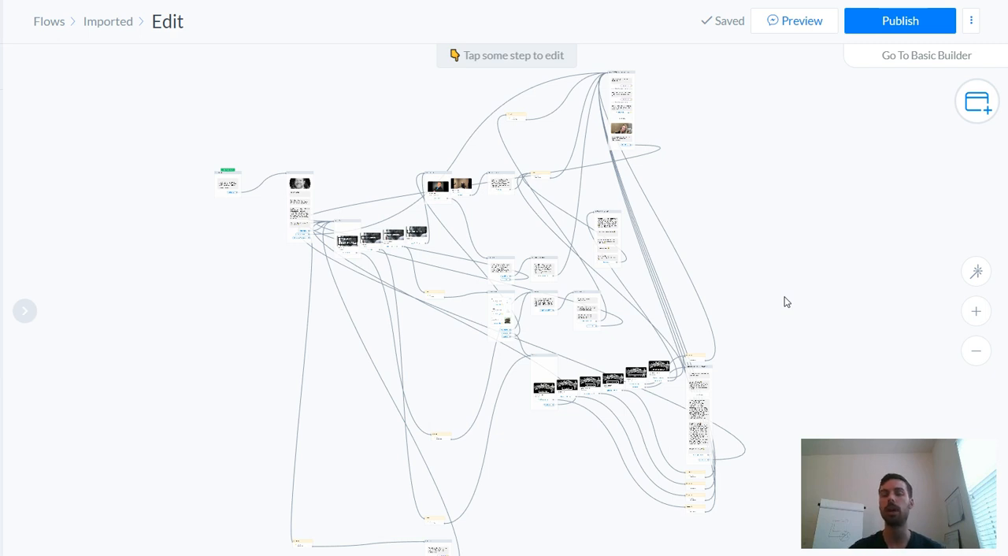
mouse_move(366, 330)
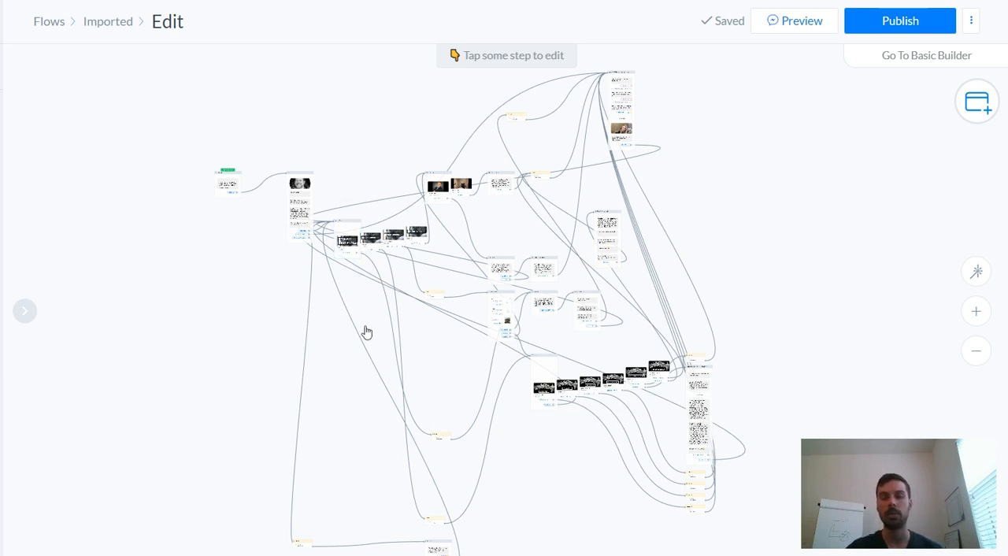
mouse_move(422, 242)
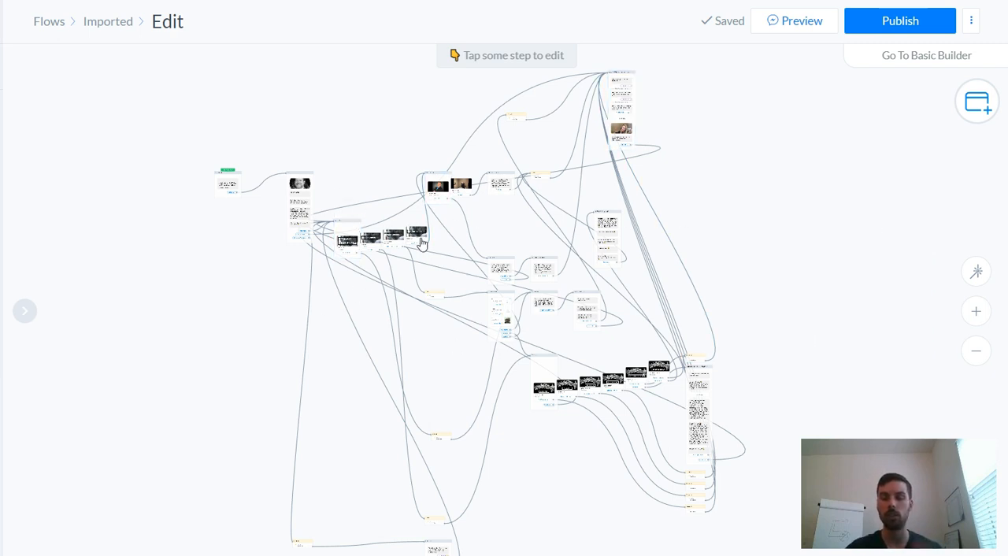
left_click(346, 238)
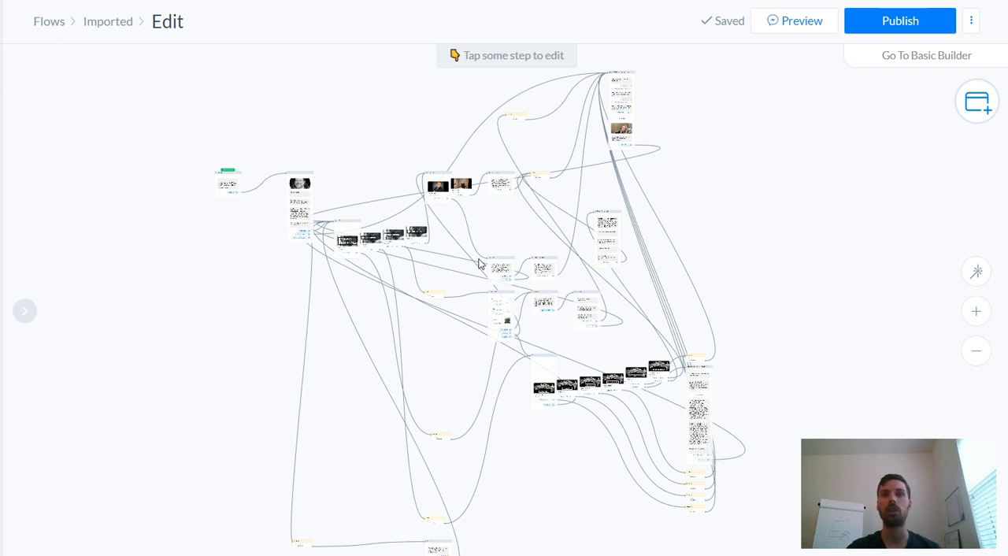
mouse_move(638, 183)
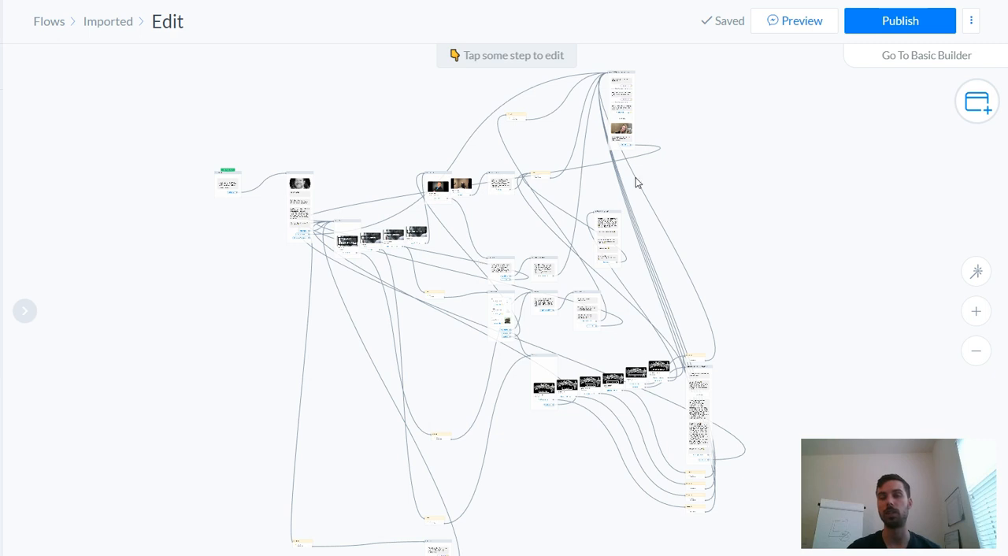
mouse_move(564, 296)
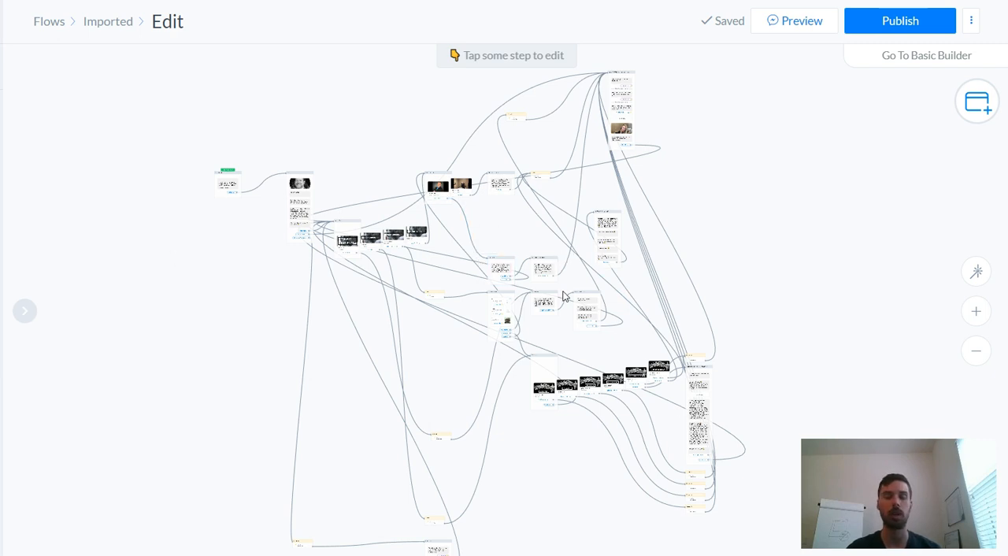